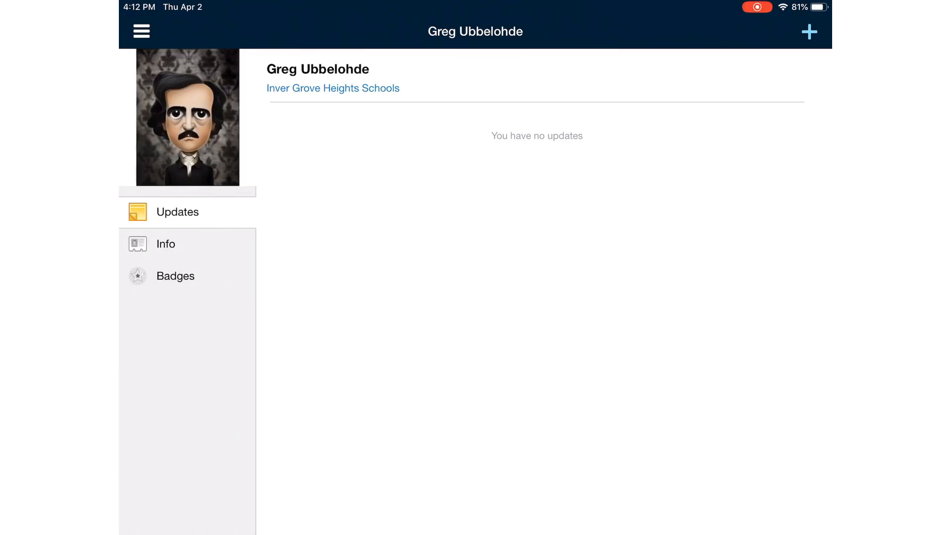
Step: View the Schoology Messages inbox, then bring up the iPad app switcher
left_click(141, 30)
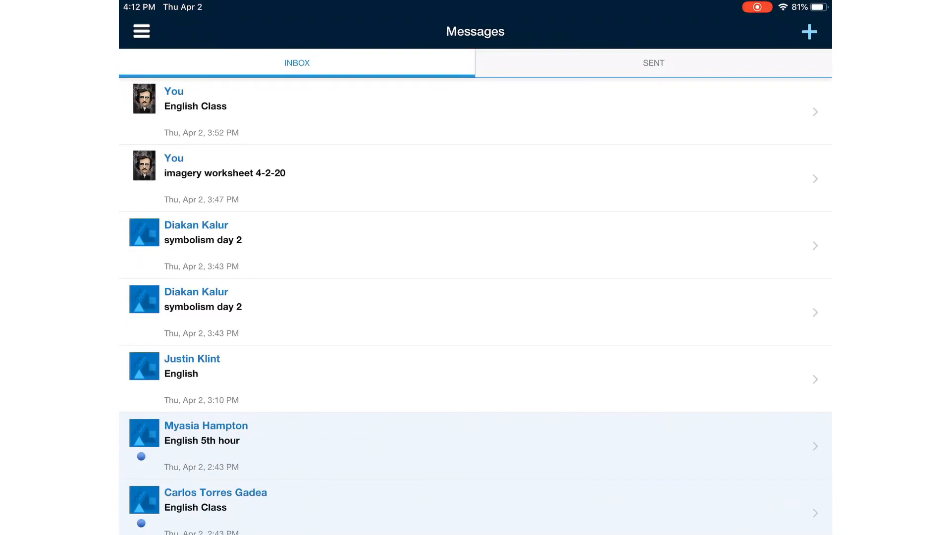
left_click(653, 62)
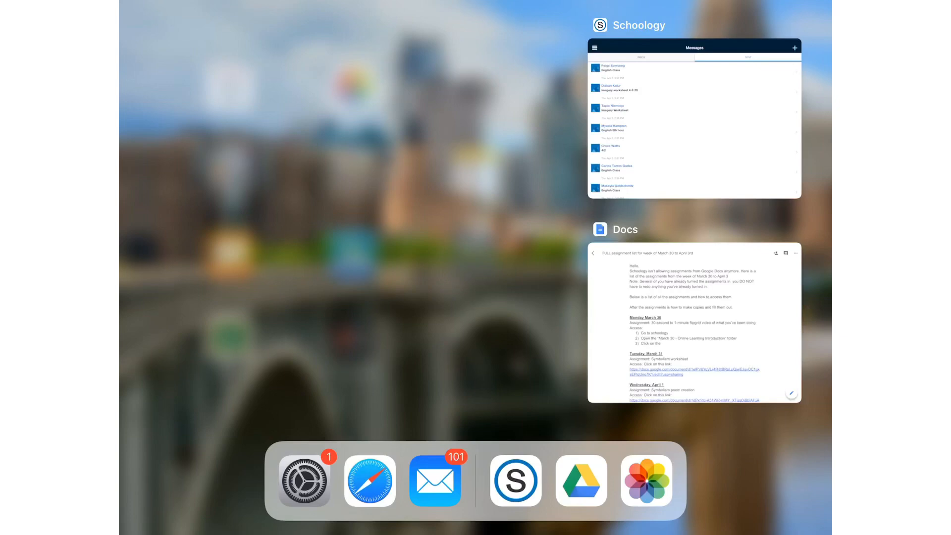
Step: Read through the full weekly assignment list in Docs down to the copy instructions
left_click(694, 322)
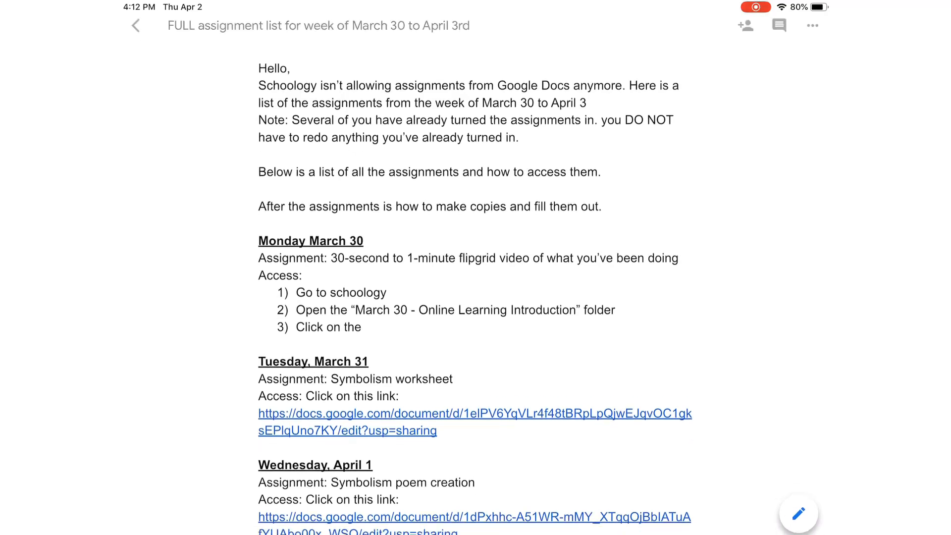
scroll("down", 3)
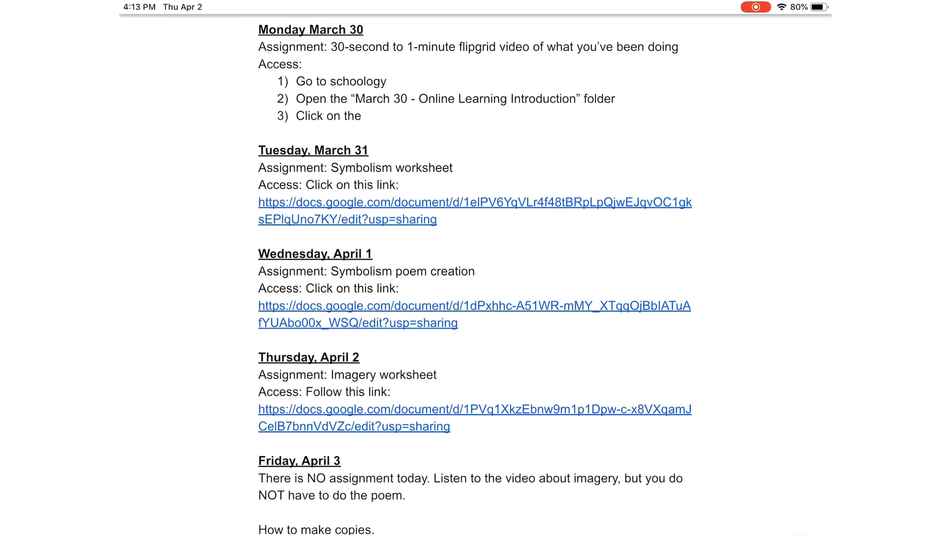
scroll("down", 3)
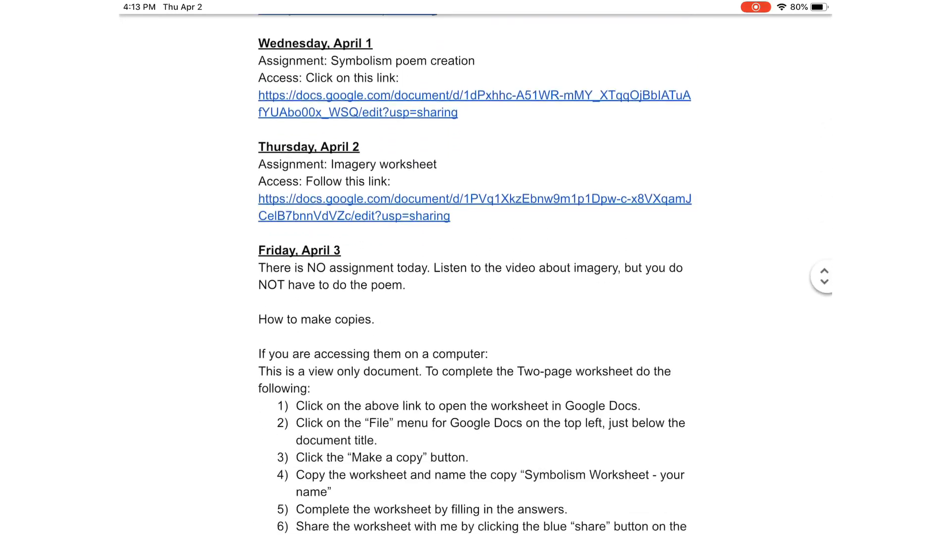
scroll("down", 3)
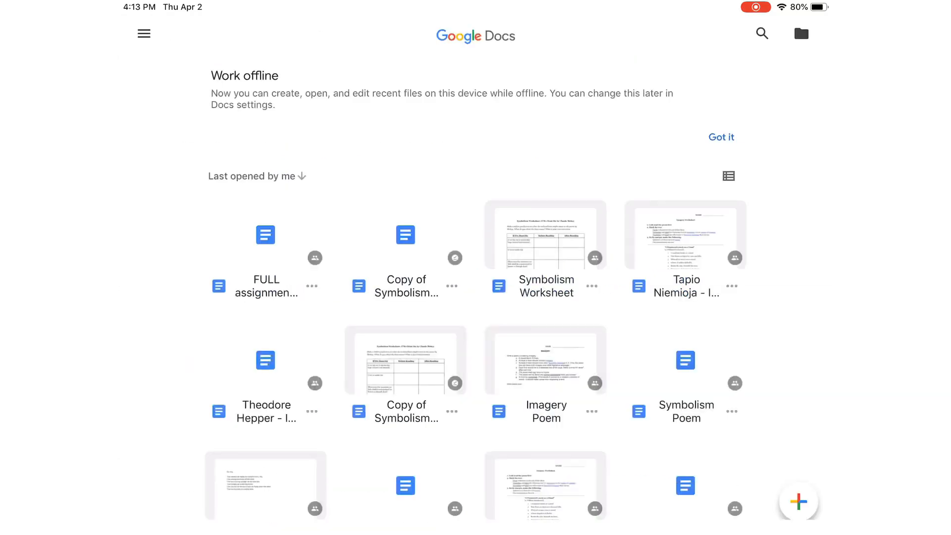
Step: Make a copy of the Symbolism Worksheet via Share & export and open it
left_click(545, 235)
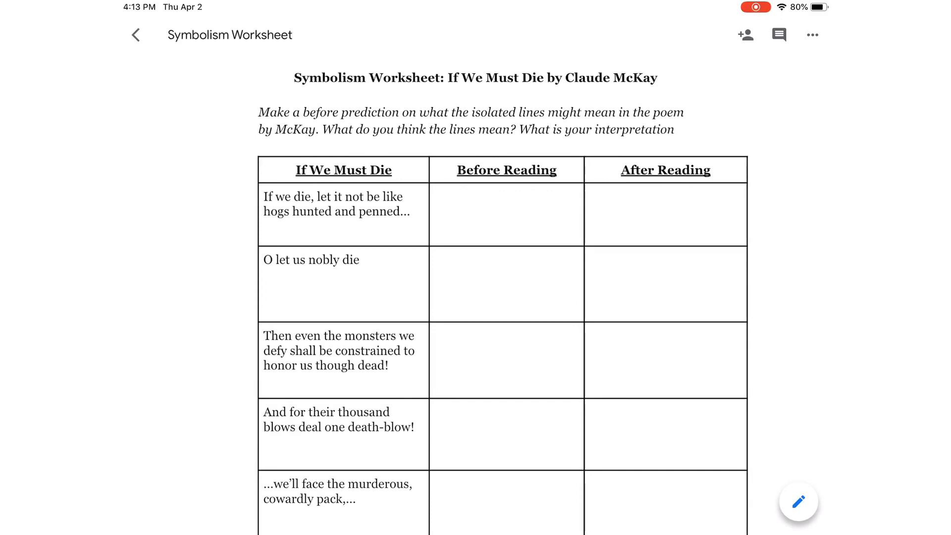
left_click(812, 35)
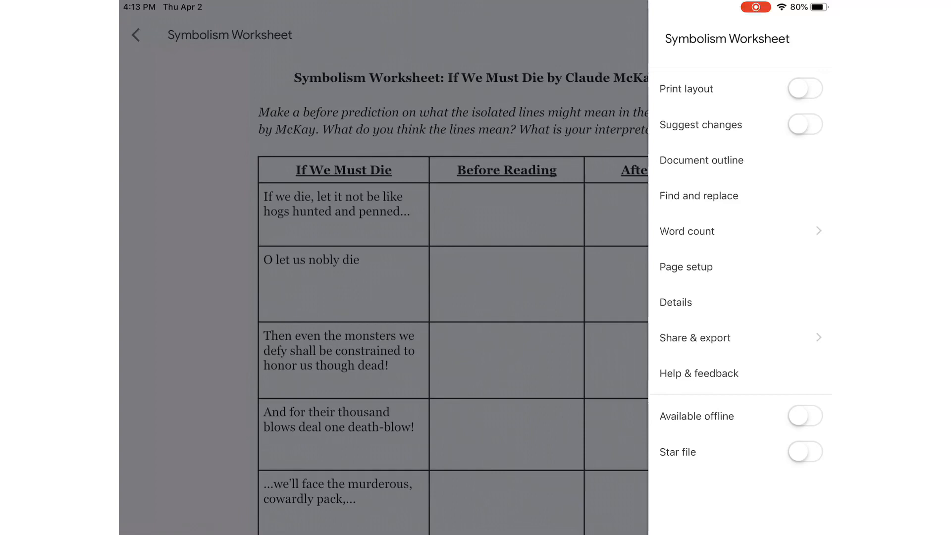
left_click(695, 338)
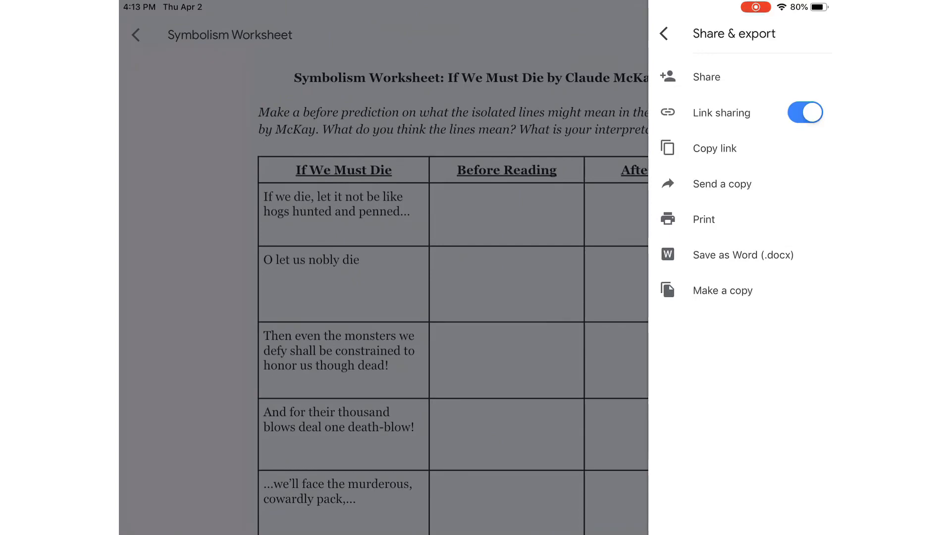
left_click(722, 290)
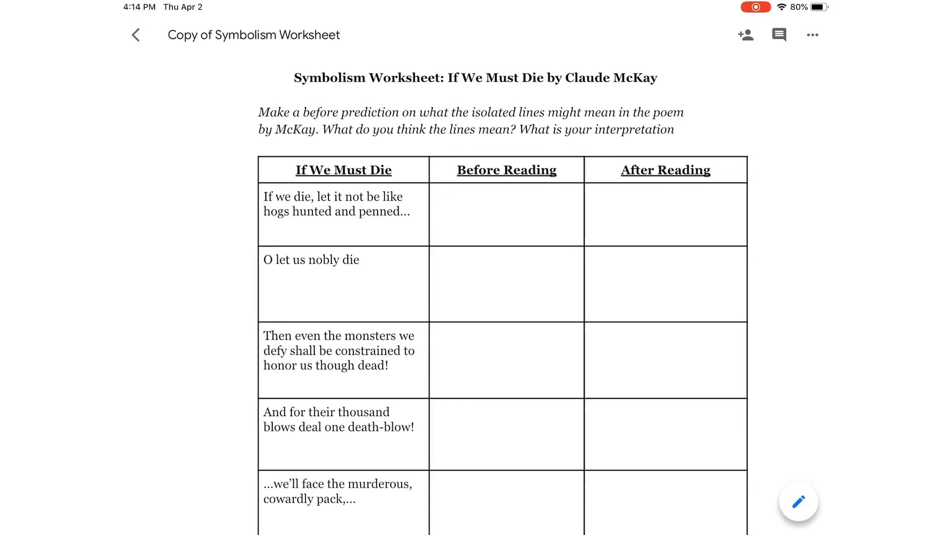
Step: Switch the copied worksheet into editing mode and bring up its document options
left_click(506, 207)
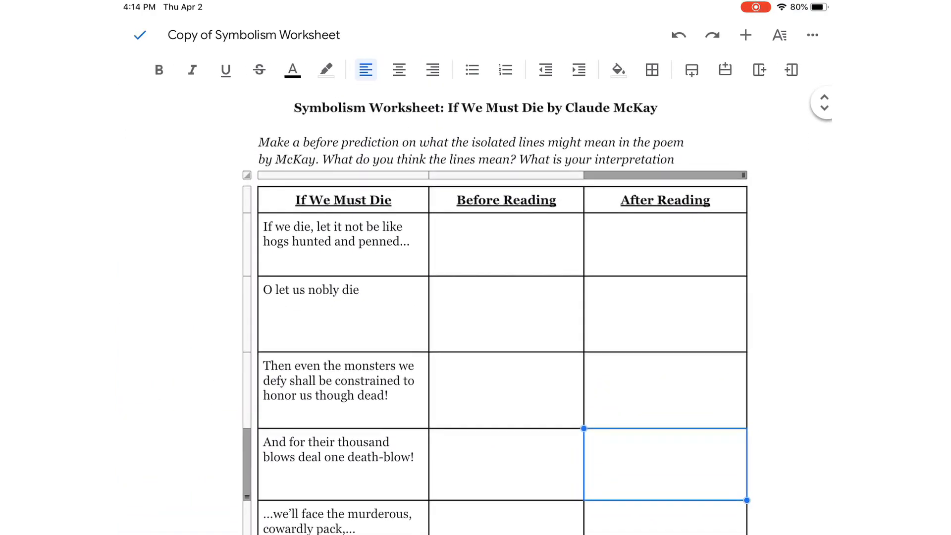
left_click(663, 463)
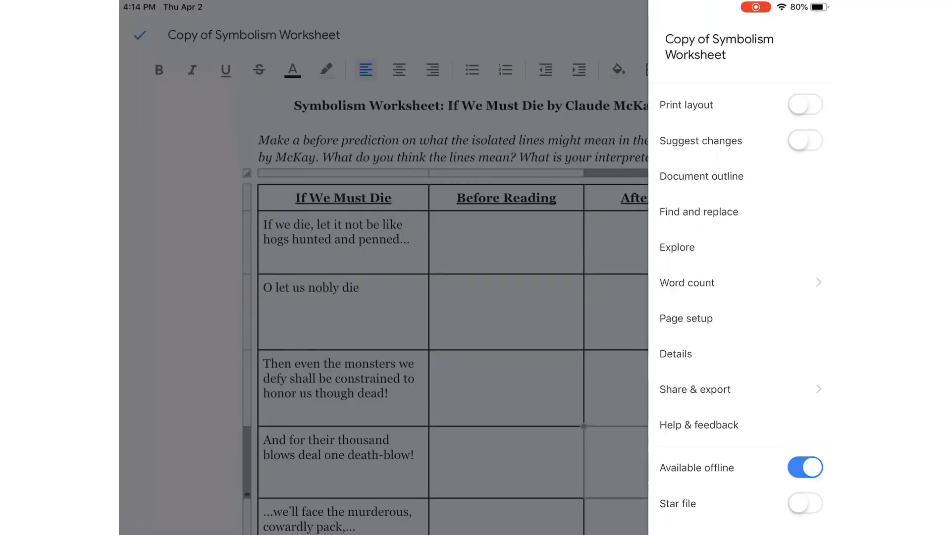
Step: Share the copy with the teacher's email address and return to viewing the document
left_click(695, 388)
type("g")
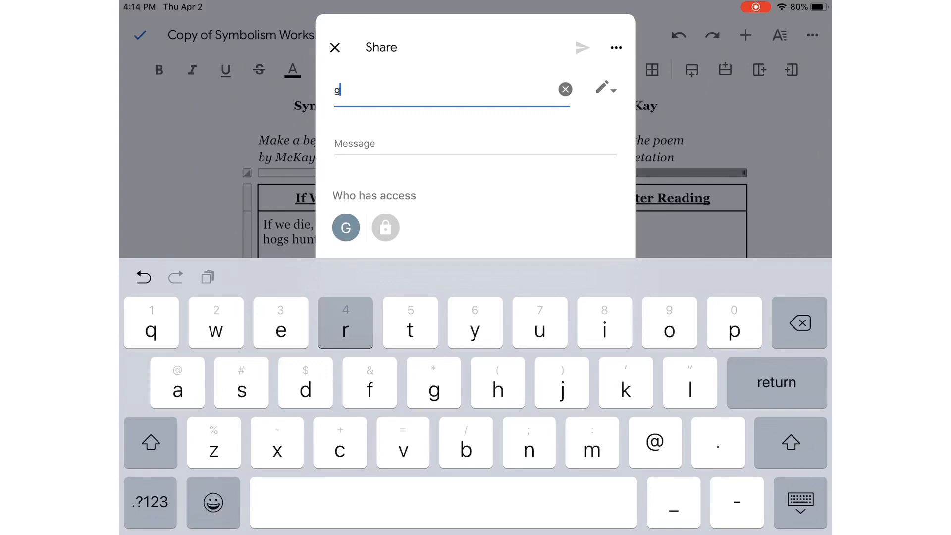
type("reg")
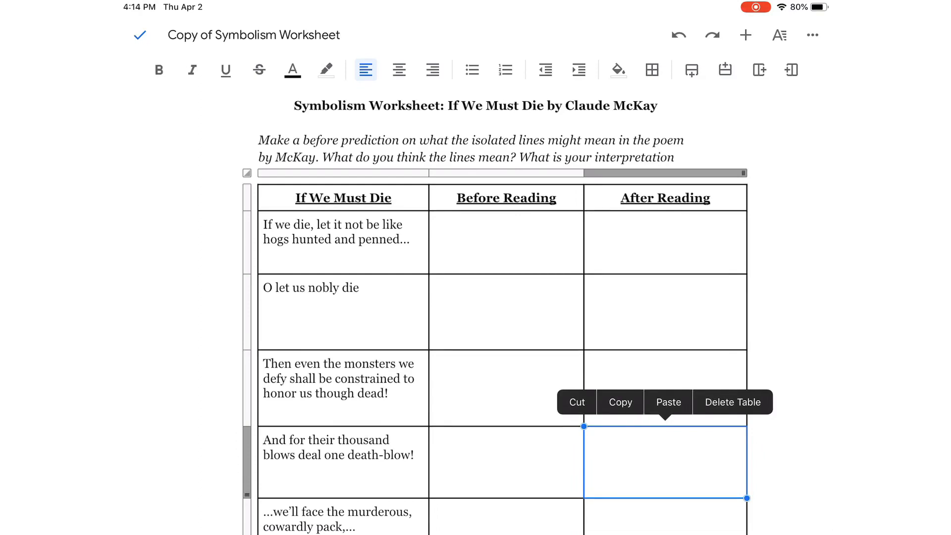
left_click(139, 34)
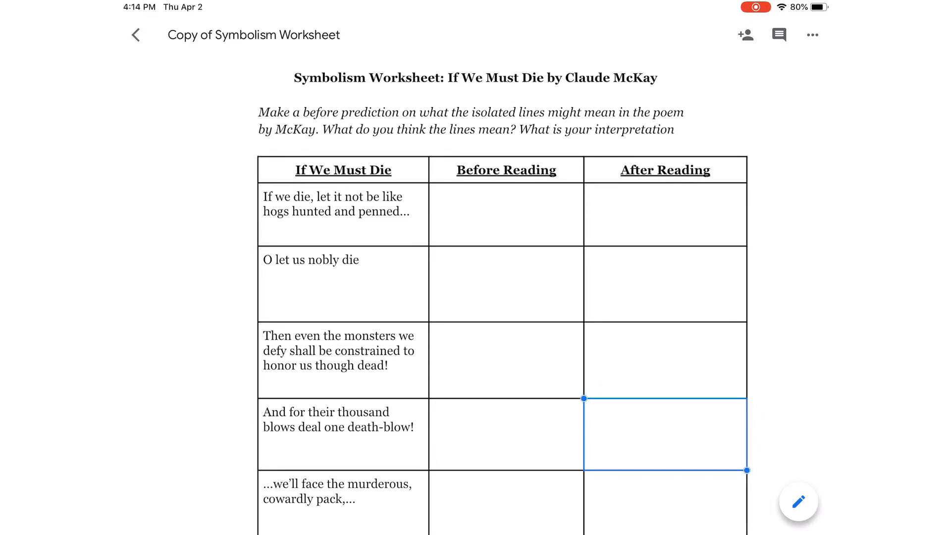
Step: Back on the Docs home list, bring up file options for Copy of Symbolism Worksheet
left_click(136, 34)
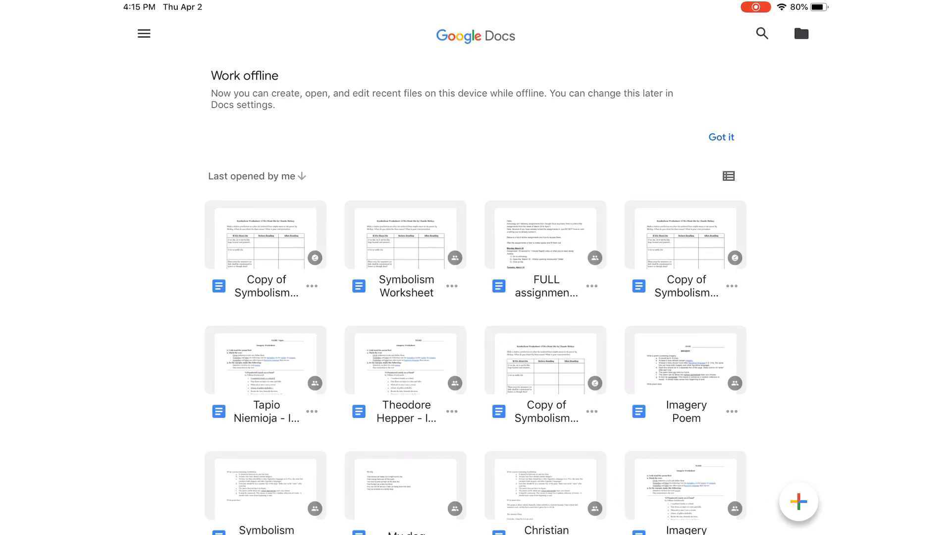
left_click(452, 285)
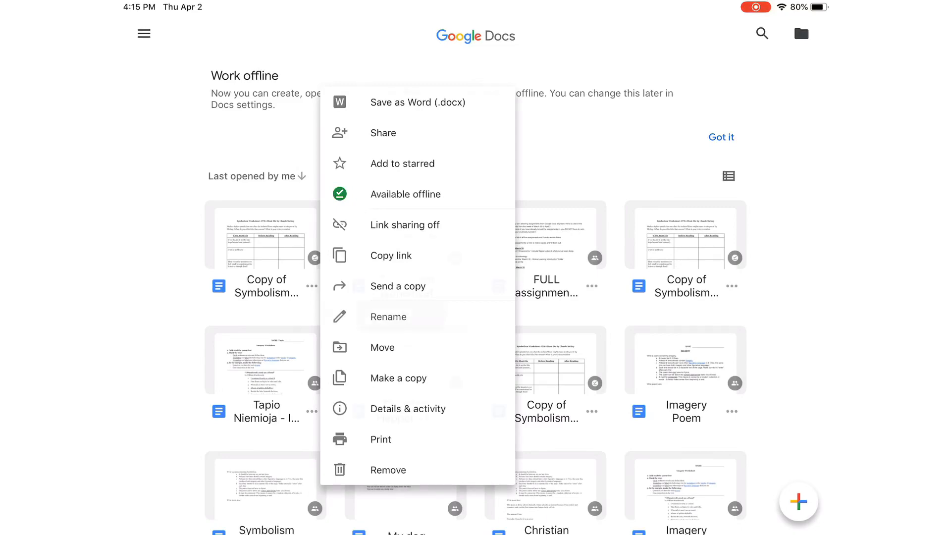
left_click(388, 316)
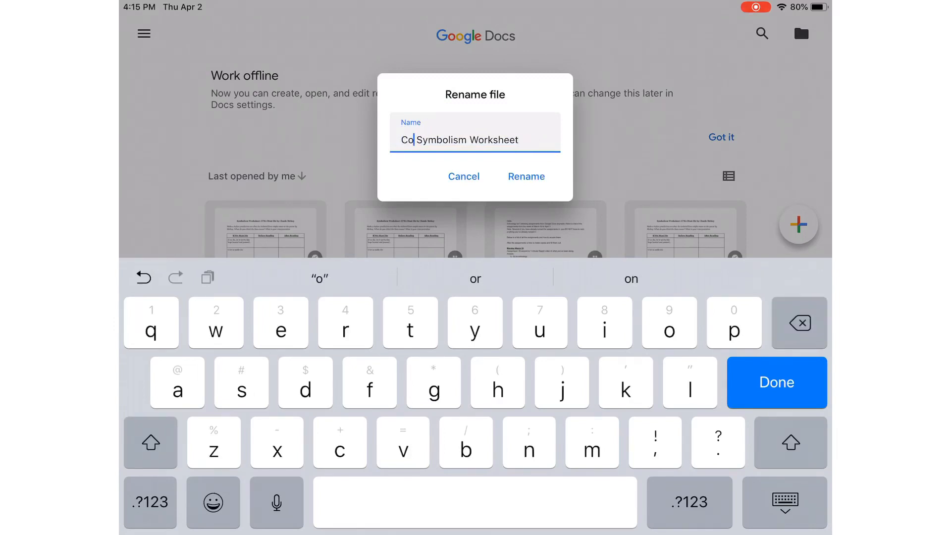
key("backspace")
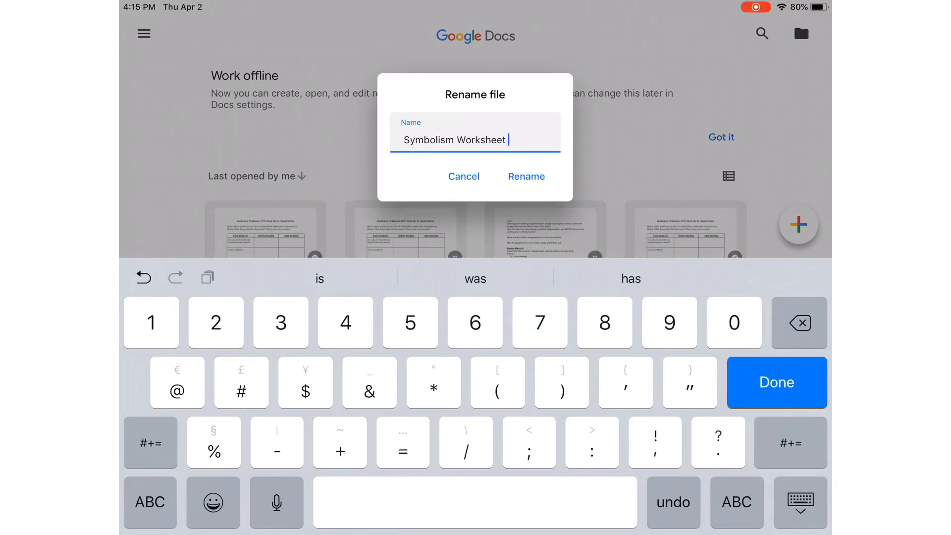
type("-")
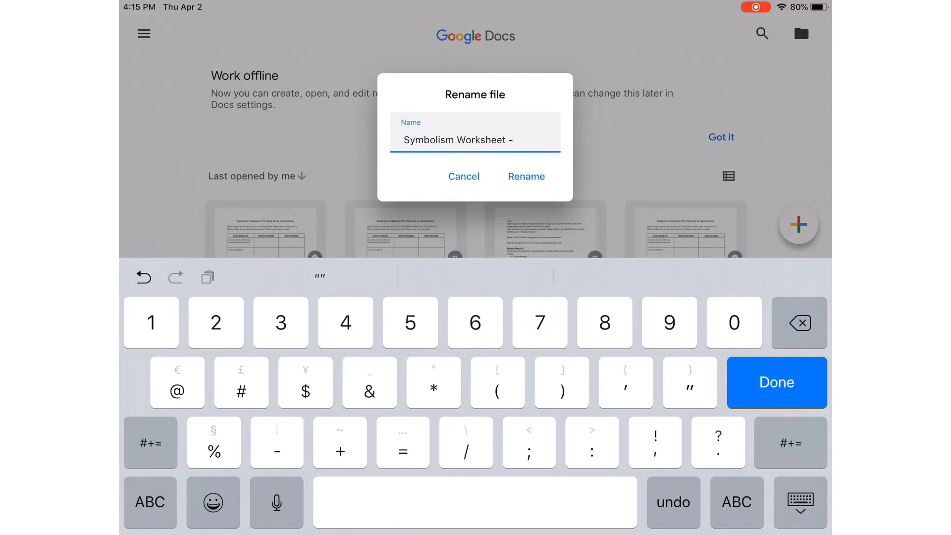
type("g ubb")
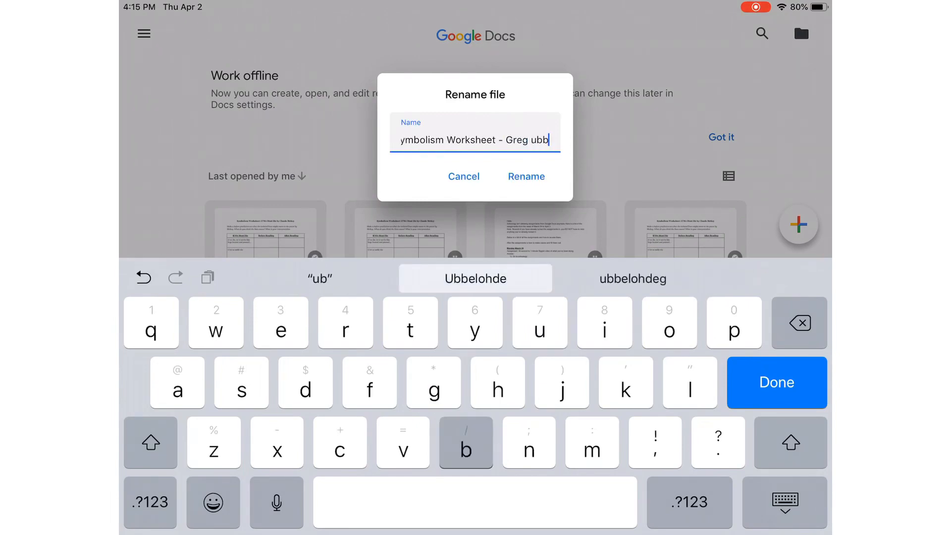
left_click(526, 177)
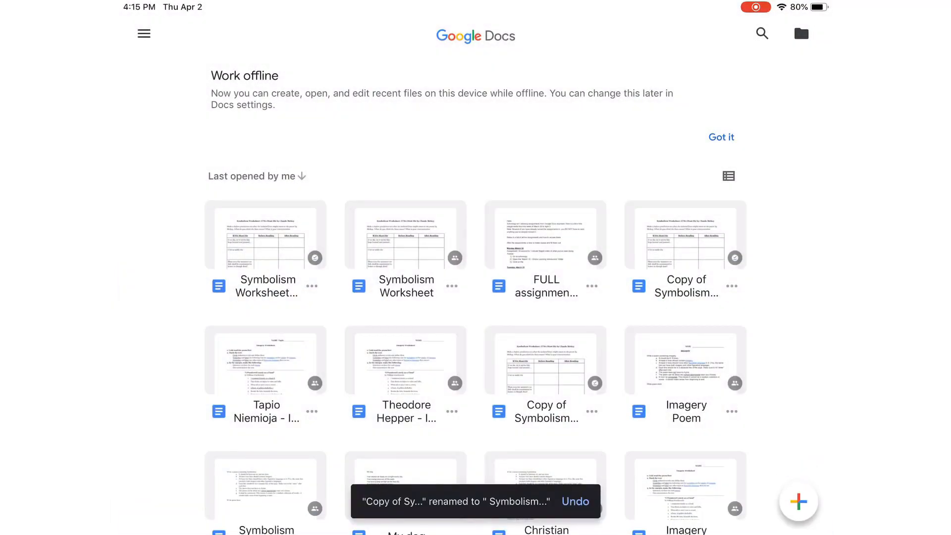